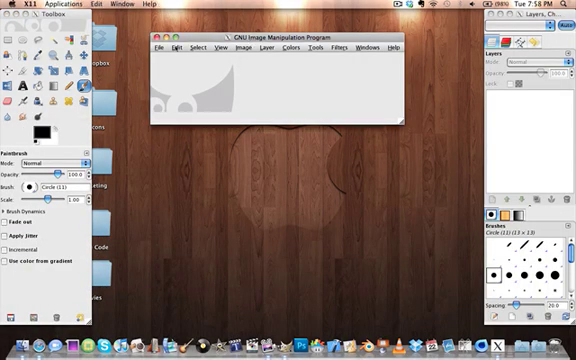
Create a new 512 × 512 pixel image with a white background.
left_click(167, 47)
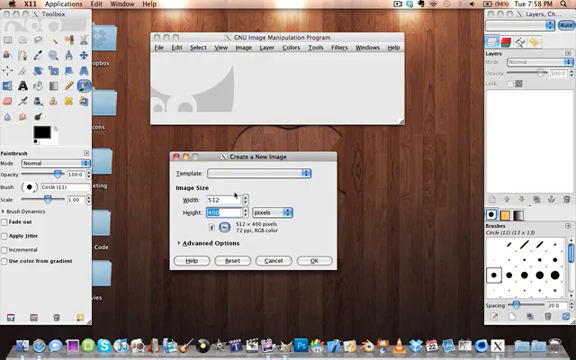
left_click(312, 261)
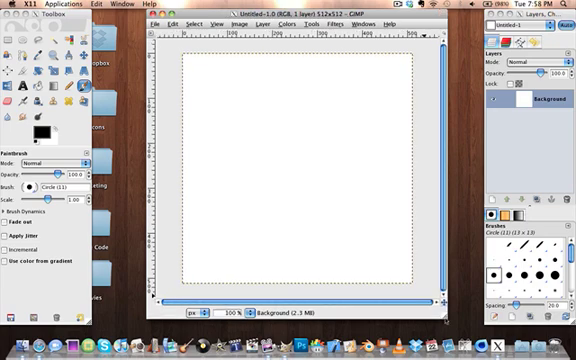
mouse_move(374, 220)
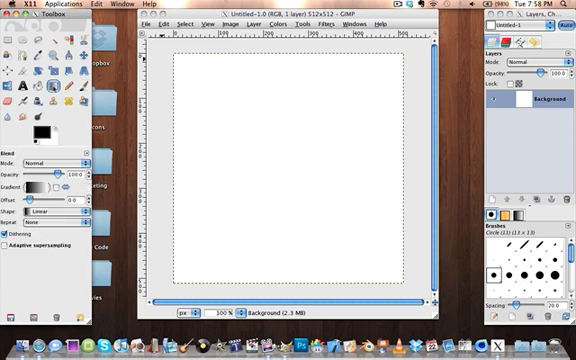
mouse_move(170, 270)
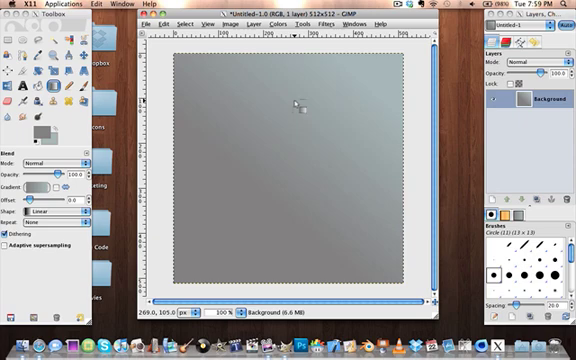
mouse_move(222, 160)
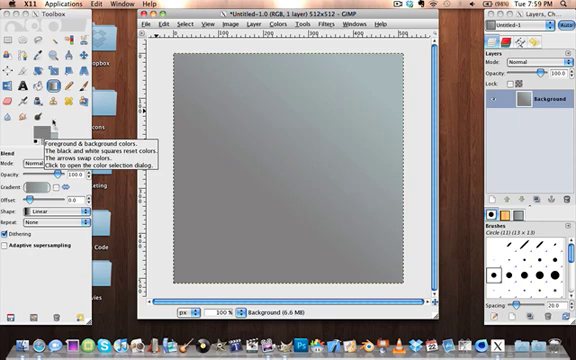
Type a white letter 'A' in Santa Fe LET at size 452 on the canvas.
left_click(20, 90)
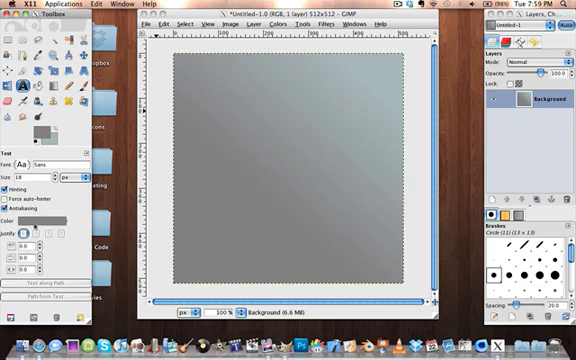
left_click(20, 218)
type("A")
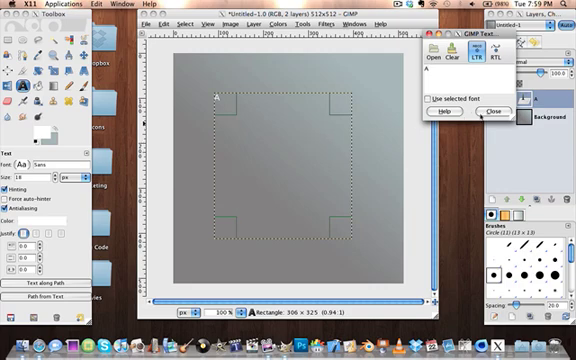
left_click(490, 111)
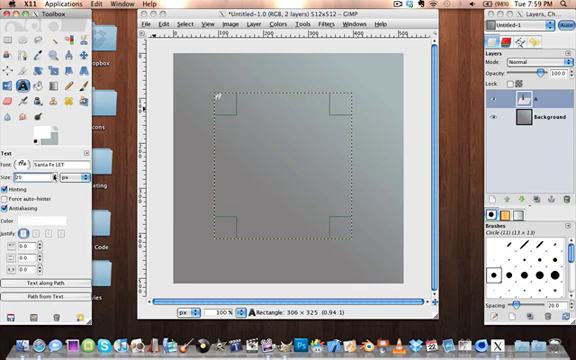
type("A")
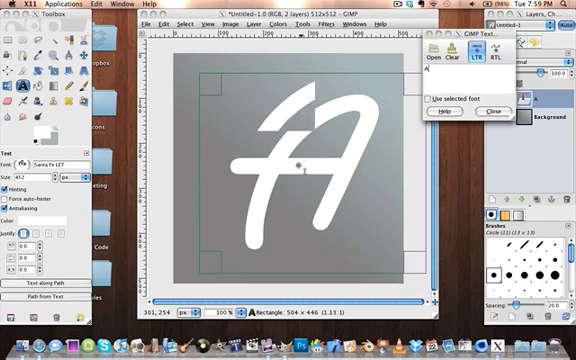
left_click(495, 117)
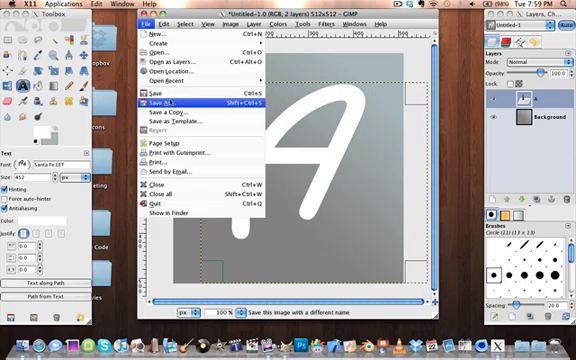
Export the image to the Desktop as 'Sample.png' with the PNG options confirmed.
left_click(162, 103)
type("A")
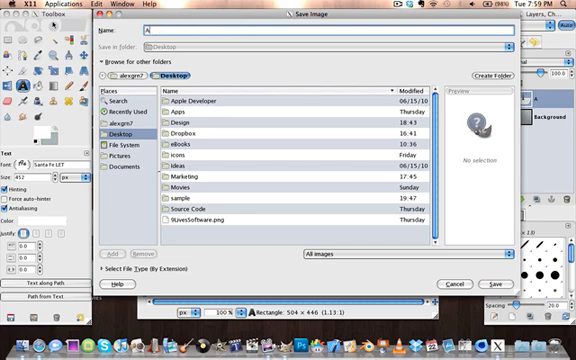
type("Sample.png")
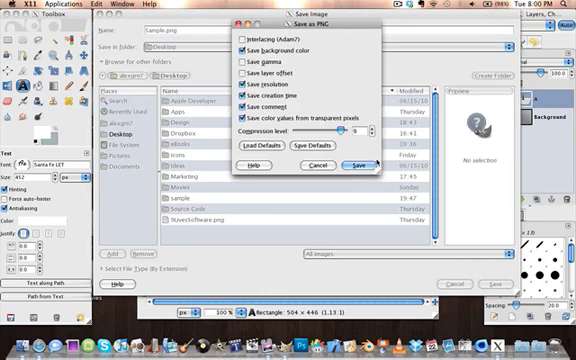
left_click(358, 167)
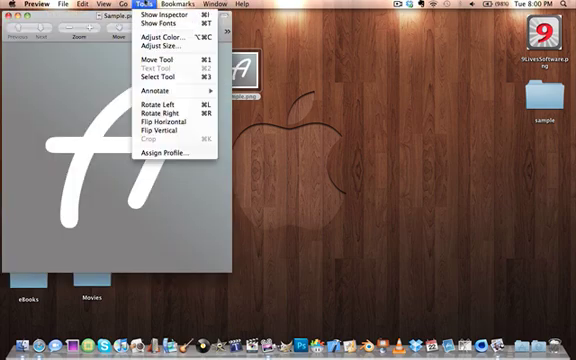
Resize the icon in Preview and place the 'SampleSmall' copy on the Desktop.
left_click(162, 55)
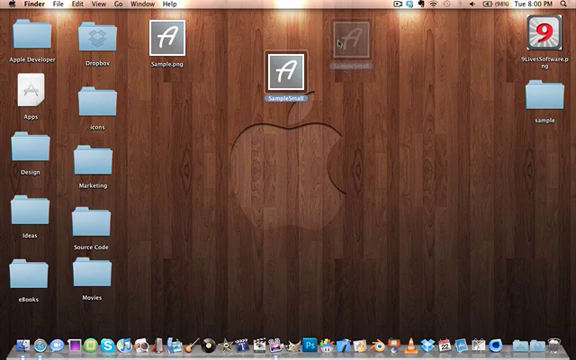
left_click_drag(300, 75, 350, 50)
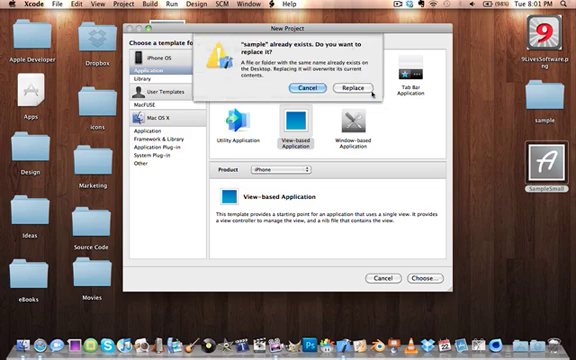
Replace the existing 'sample' project with the new view-based iPhone project.
left_click(360, 90)
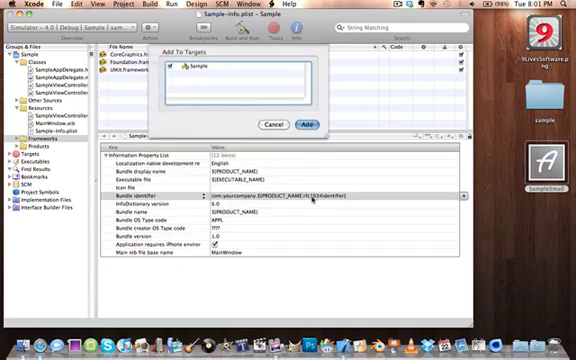
Add the image to the Sample target, then save all and build and run the app.
left_click(305, 123)
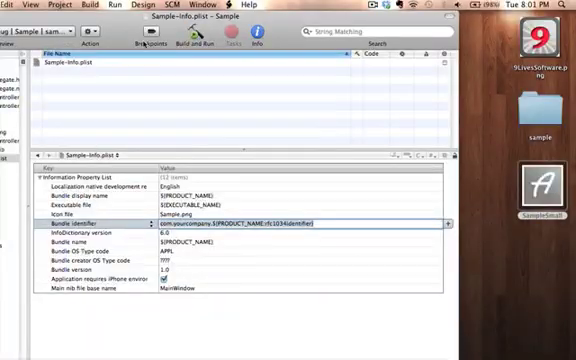
right_click(200, 35)
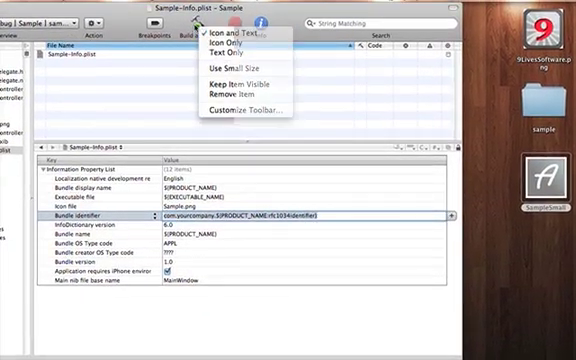
left_click(191, 34)
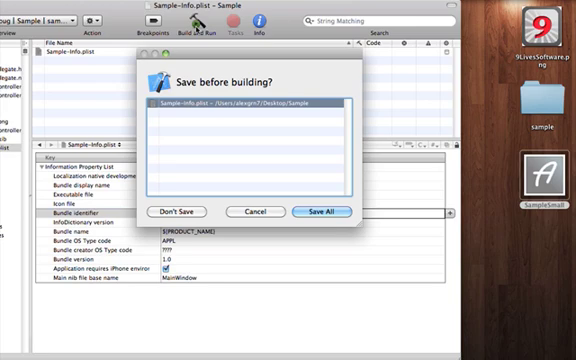
left_click(320, 212)
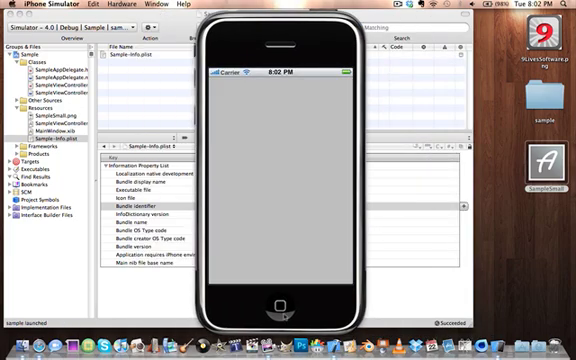
Go to the Simulator home screen to see the Sample app's letter 'A' icon.
left_click(277, 305)
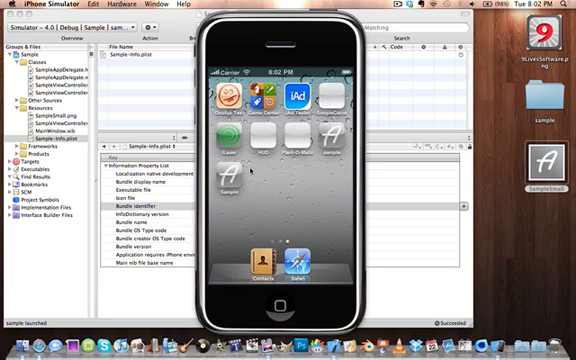
mouse_move(250, 168)
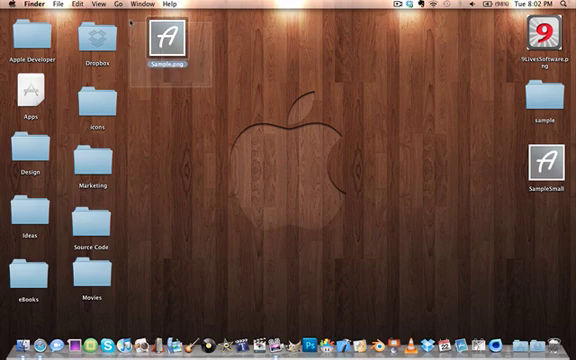
left_click(228, 103)
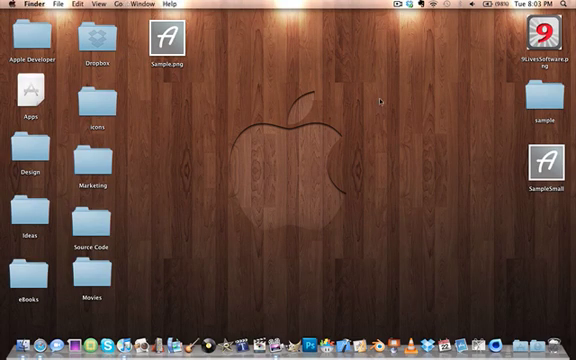
mouse_move(275, 305)
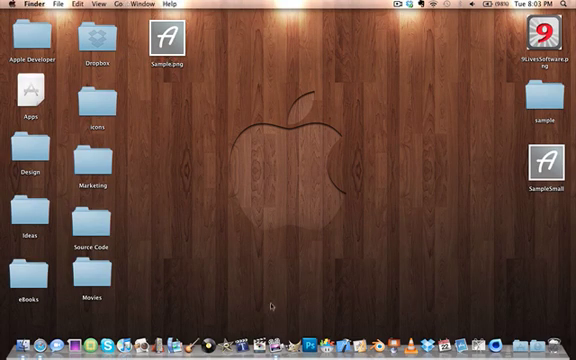